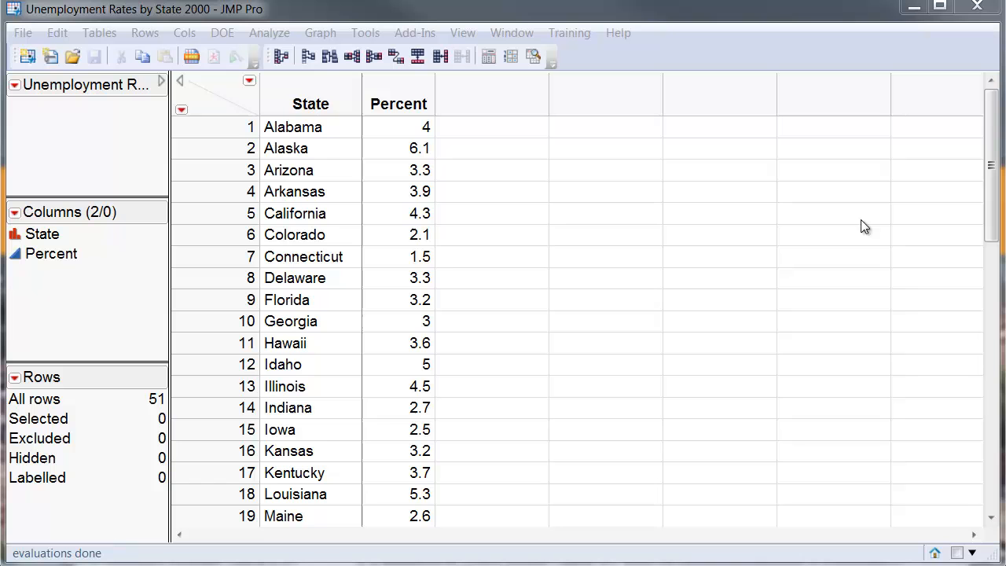
{"action": "mouse_move", "coordinate": [841, 273]}
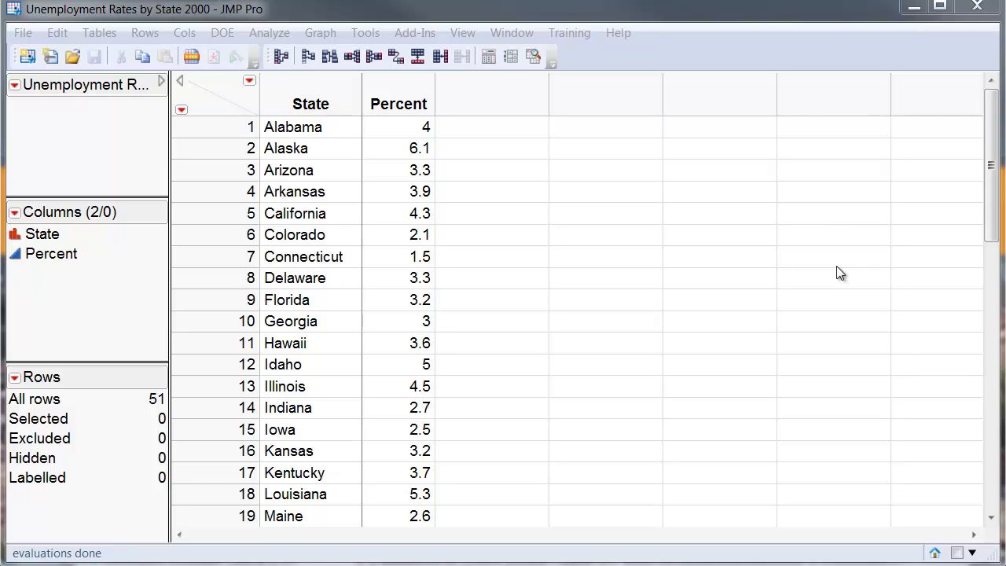
{"action": "mouse_move", "coordinate": [838, 273]}
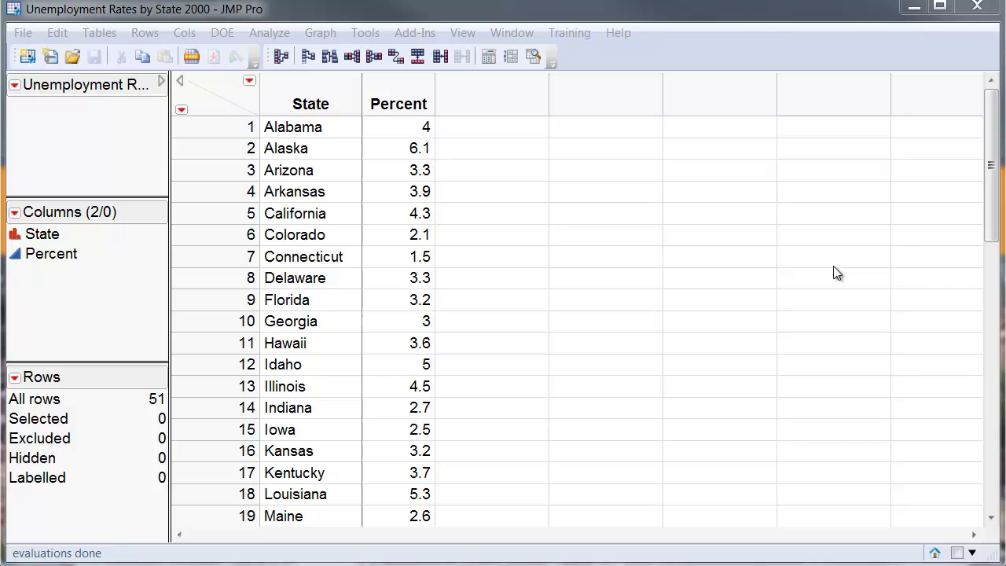
{"action": "mouse_move", "coordinate": [811, 284]}
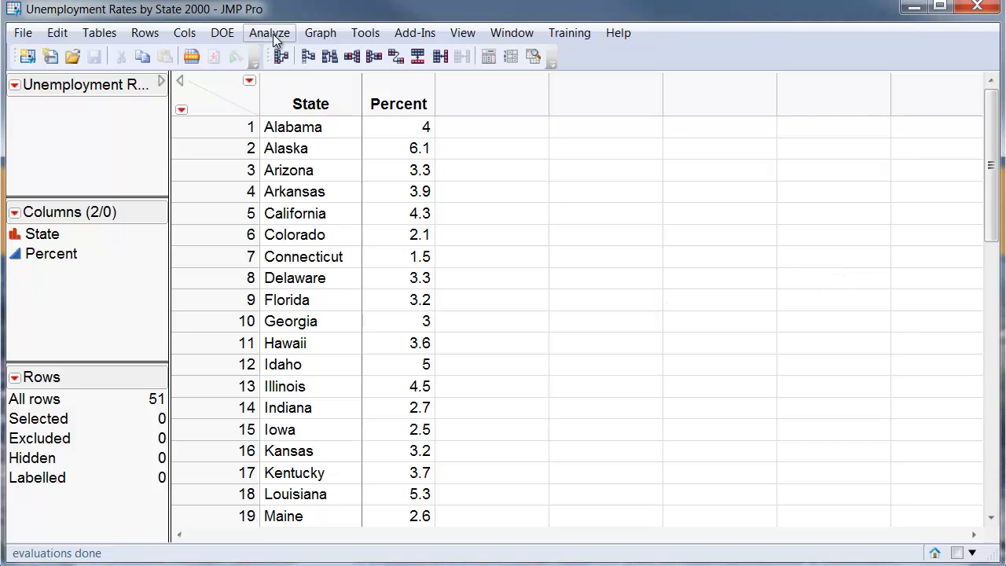
- Run Analyze > Distribution with Percent as the Y column
{"action": "left_click", "coordinate": [269, 33]}
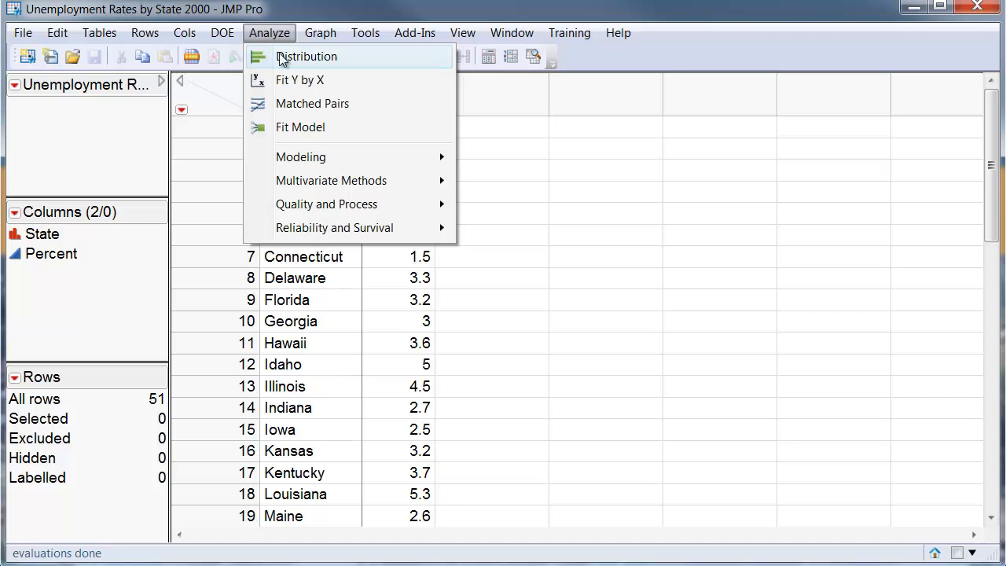
{"action": "left_click", "coordinate": [306, 56]}
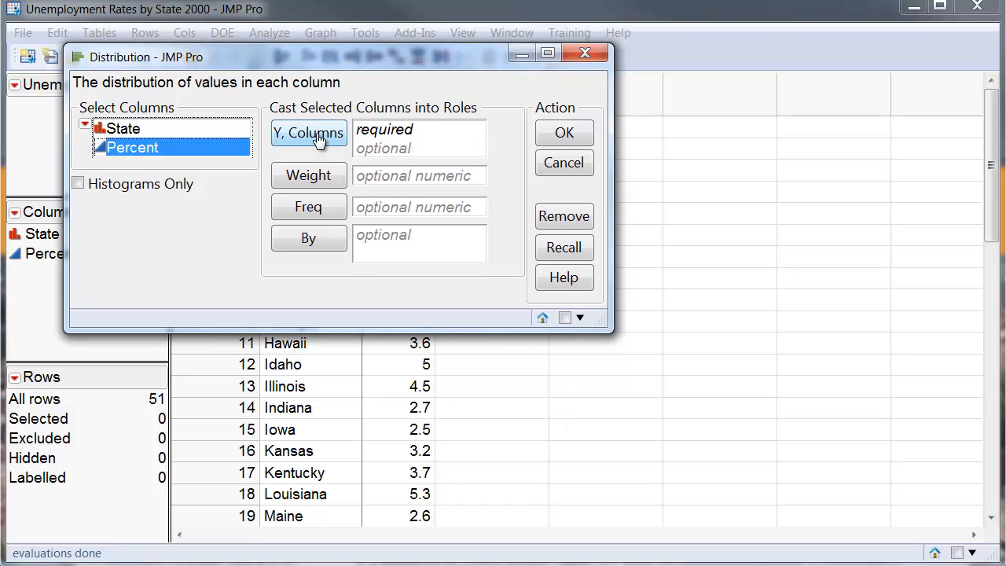
{"action": "left_click", "coordinate": [308, 132]}
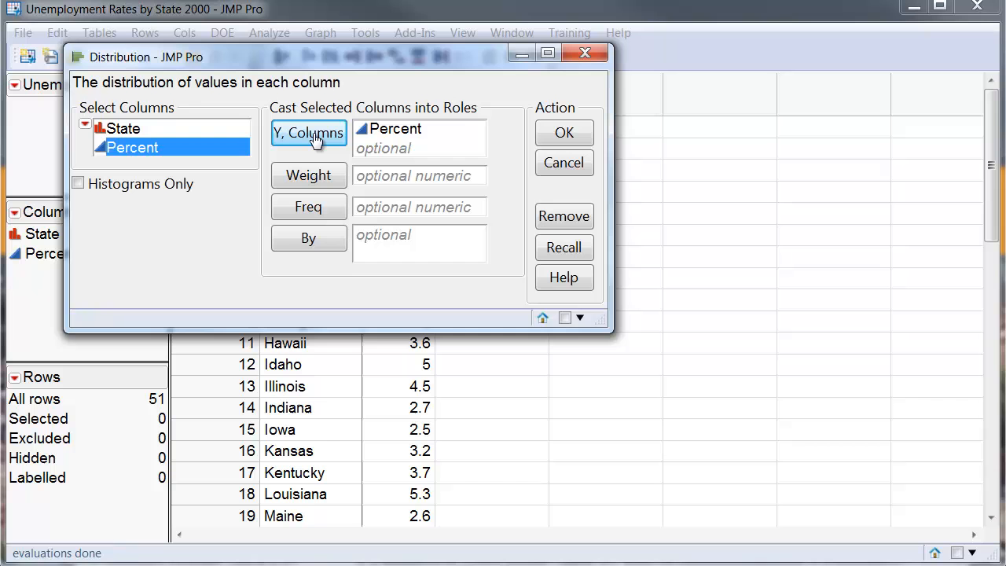
{"action": "mouse_move", "coordinate": [564, 132]}
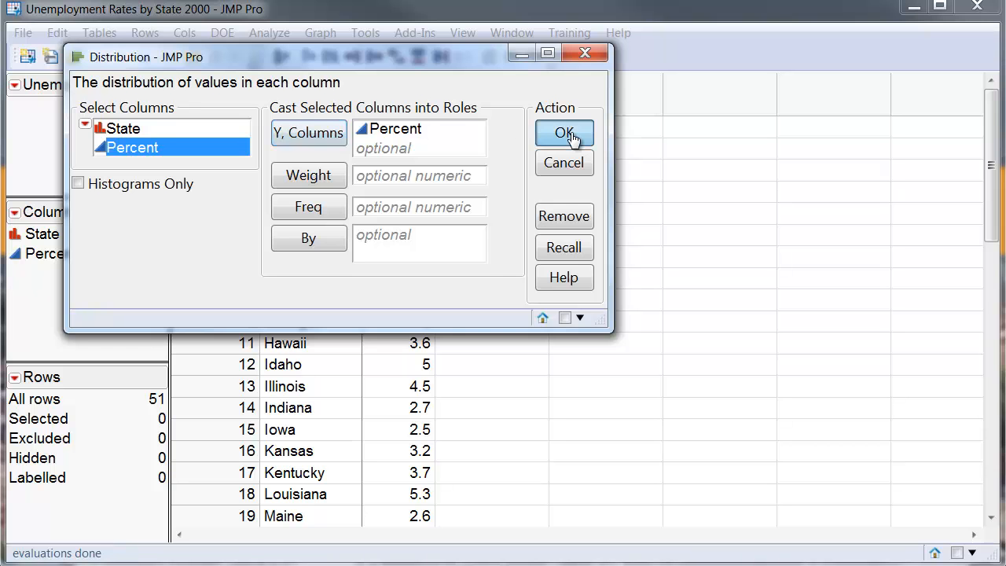
{"action": "left_click", "coordinate": [564, 132]}
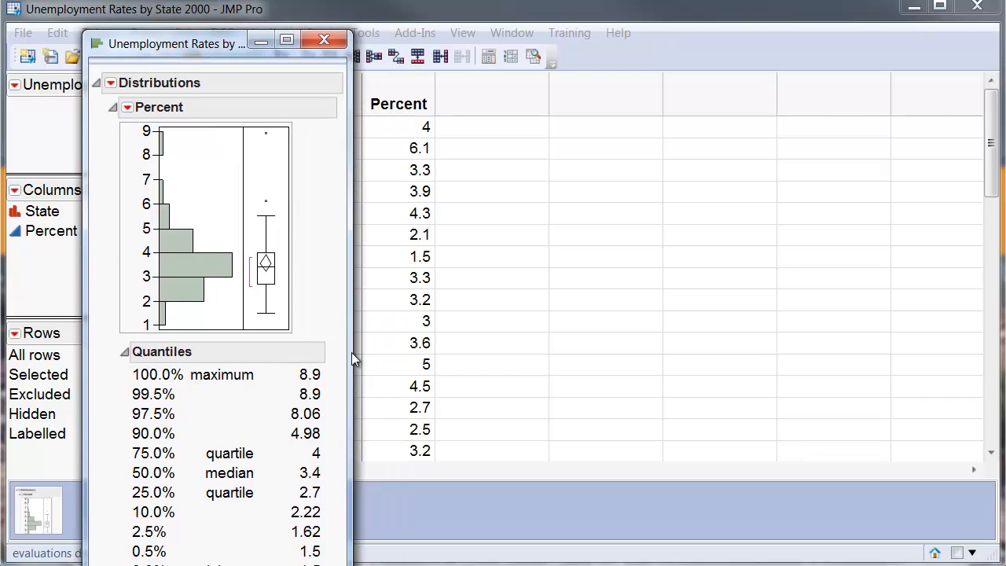
{"action": "mouse_move", "coordinate": [397, 401]}
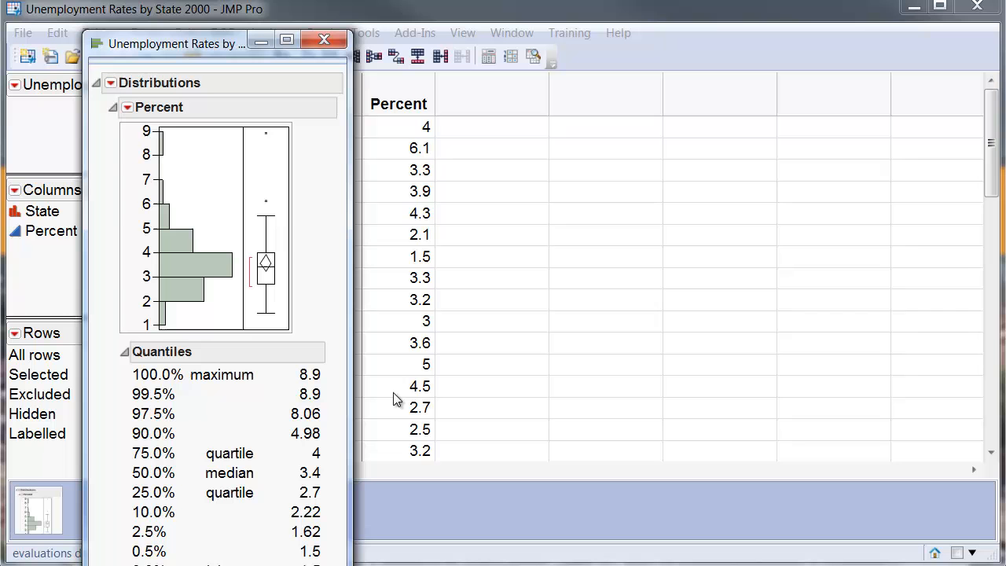
{"action": "mouse_move", "coordinate": [163, 139]}
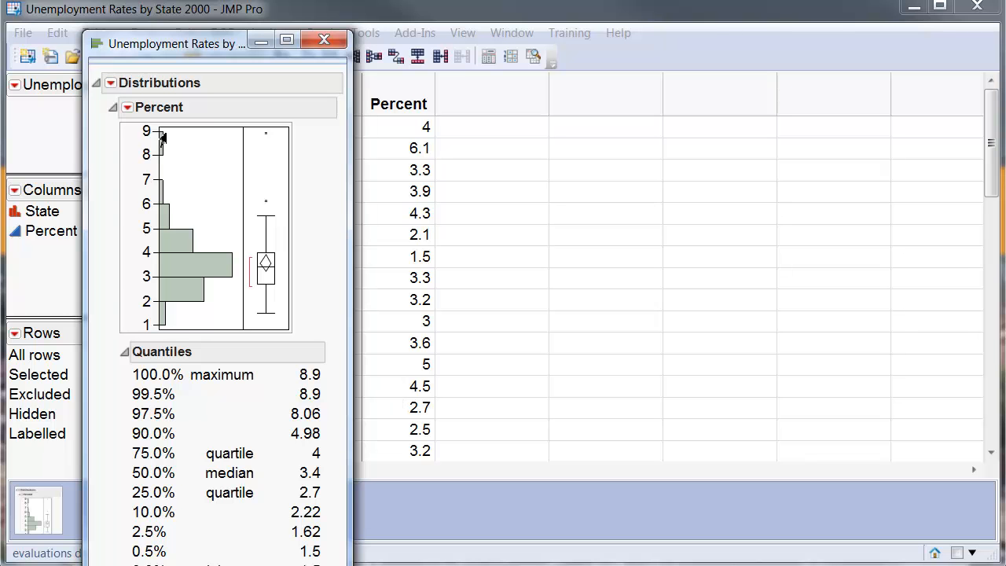
- Switch the Percent distribution report to Horizontal Layout
{"action": "left_click", "coordinate": [127, 107]}
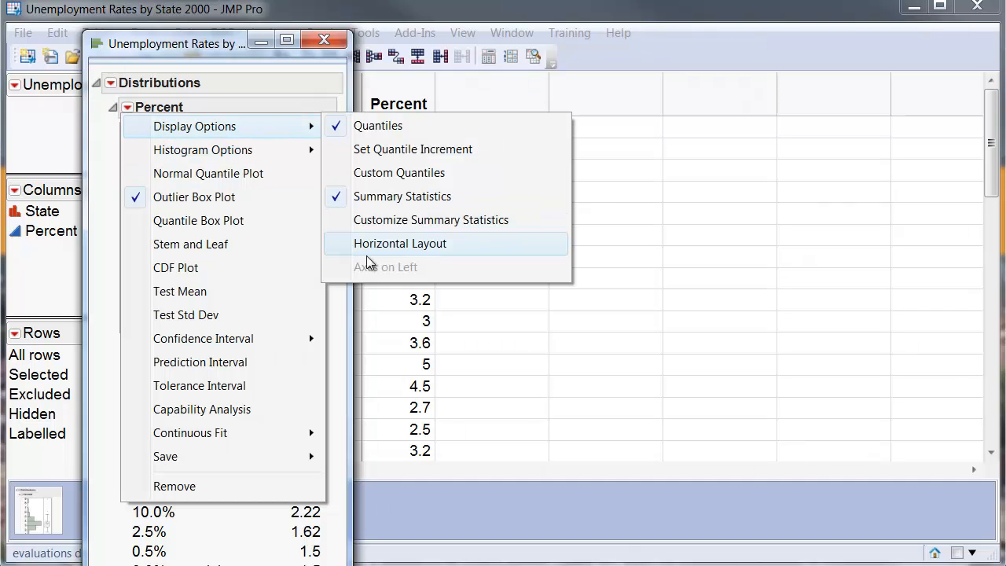
{"action": "left_click", "coordinate": [400, 243]}
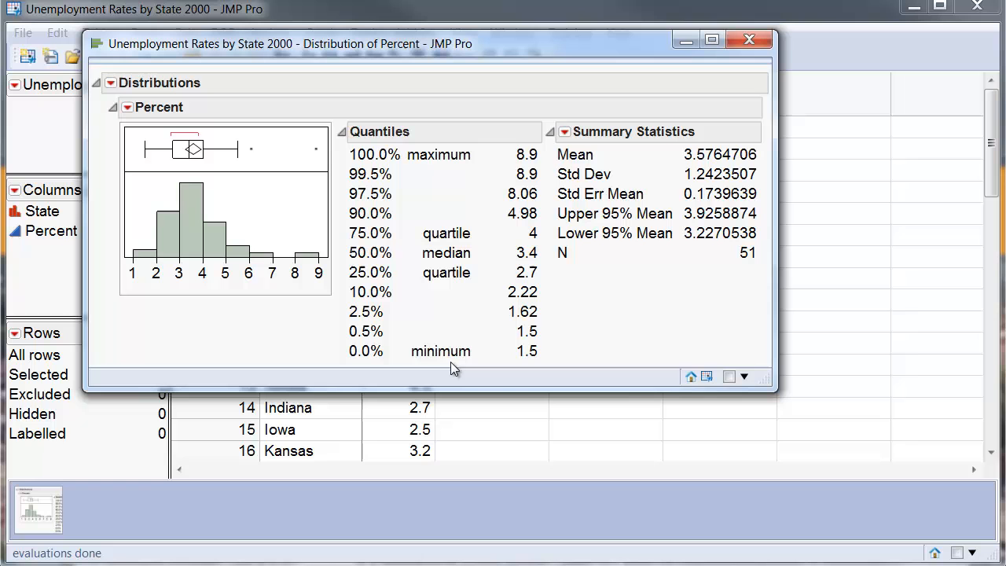
{"action": "mouse_move", "coordinate": [495, 378]}
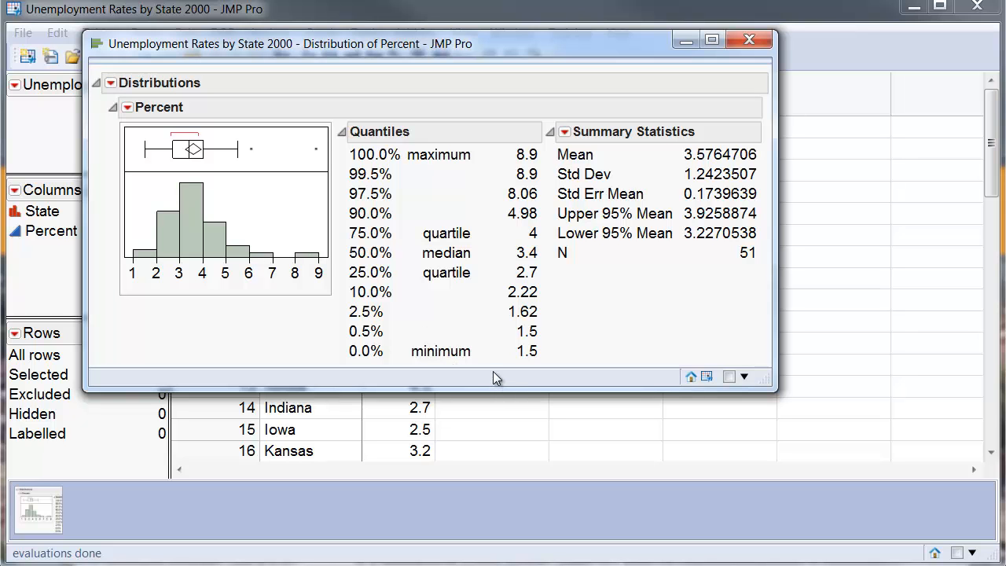
{"action": "mouse_move", "coordinate": [330, 259]}
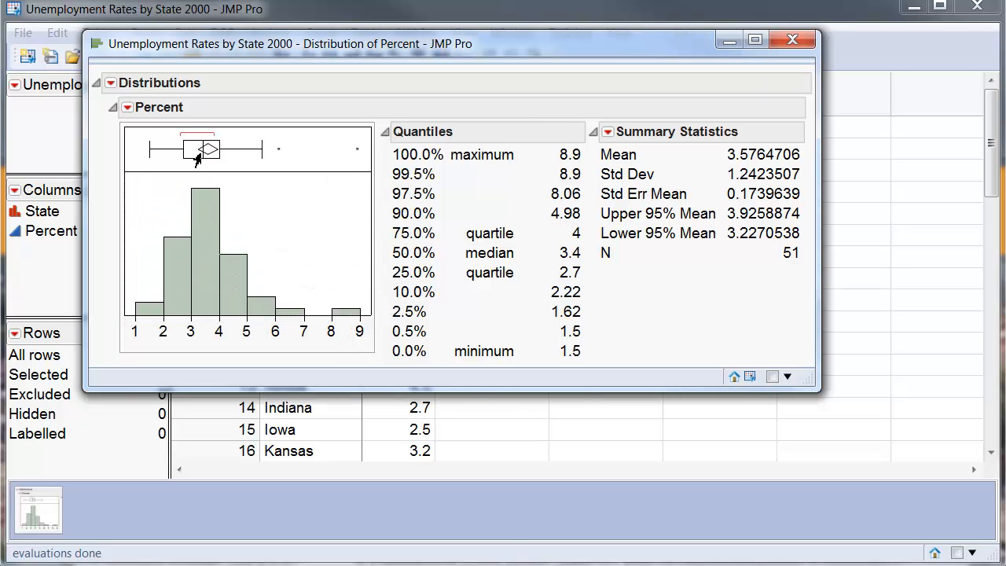
{"action": "mouse_move", "coordinate": [358, 154]}
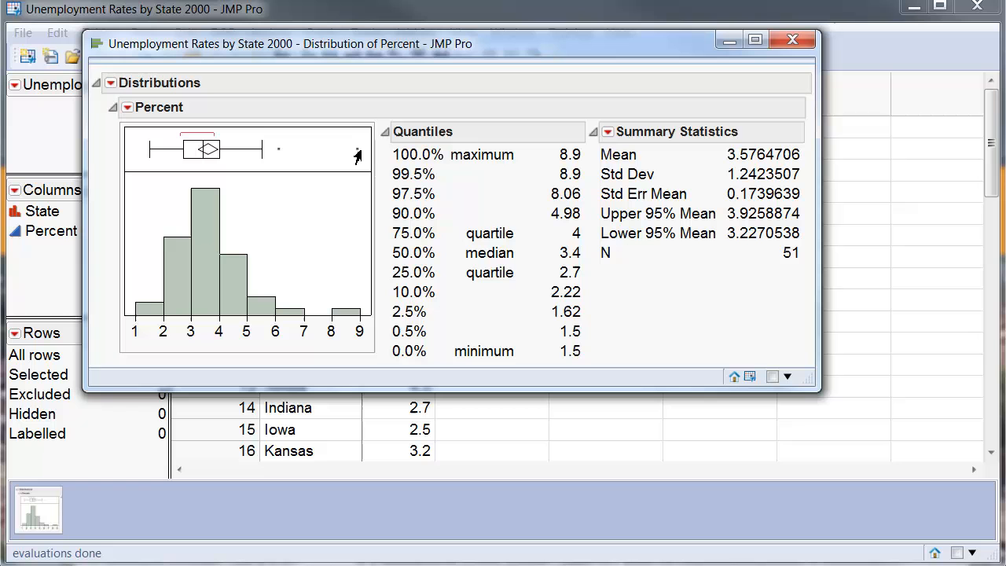
{"action": "mouse_move", "coordinate": [344, 202]}
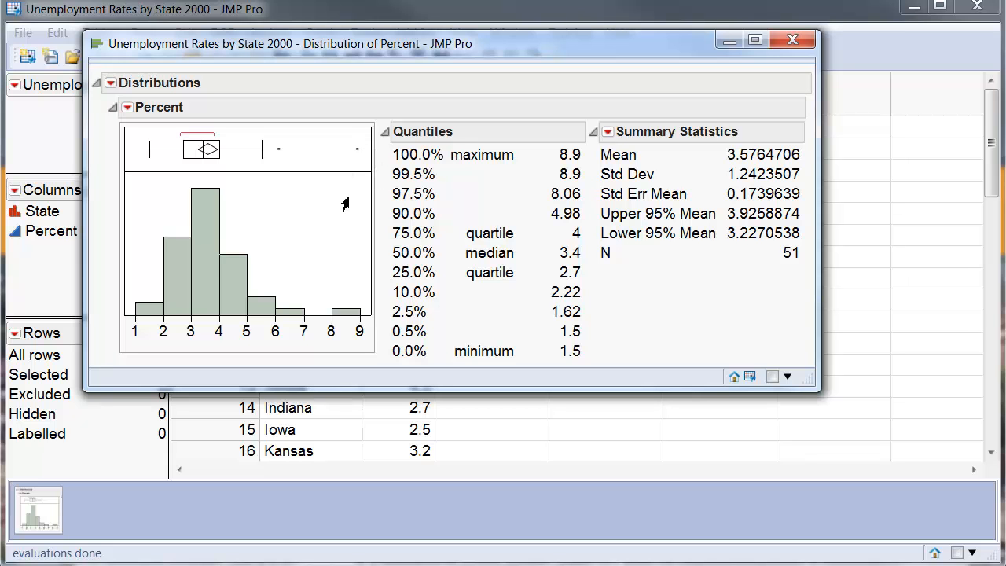
{"action": "mouse_move", "coordinate": [114, 126]}
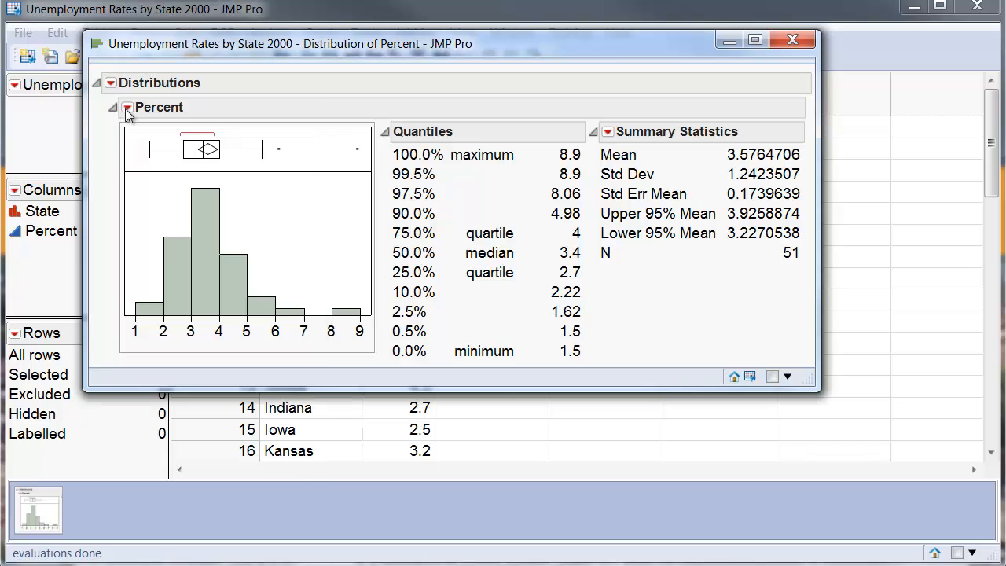
- Add a count axis to the Percent histogram
{"action": "left_click", "coordinate": [128, 107]}
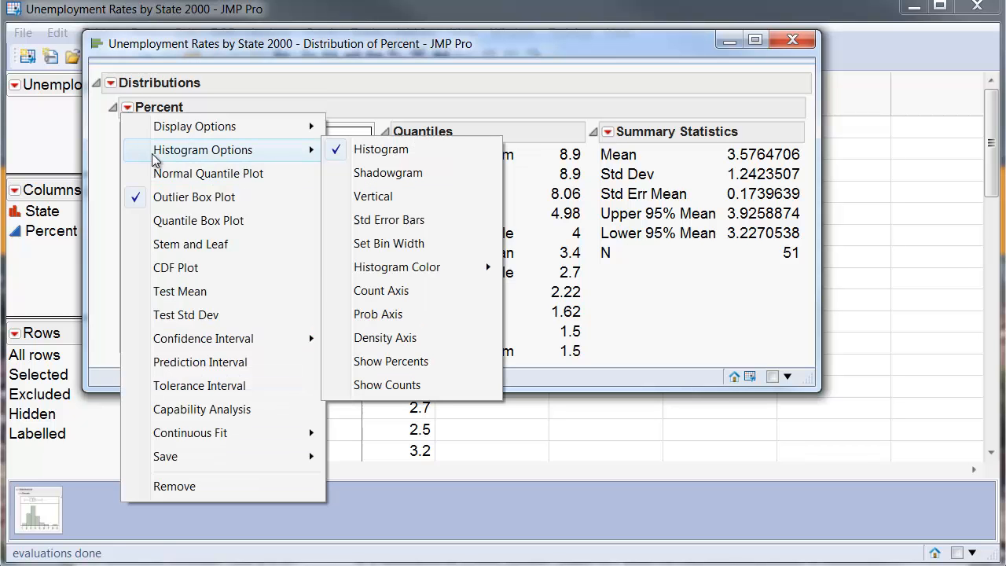
{"action": "mouse_move", "coordinate": [382, 290]}
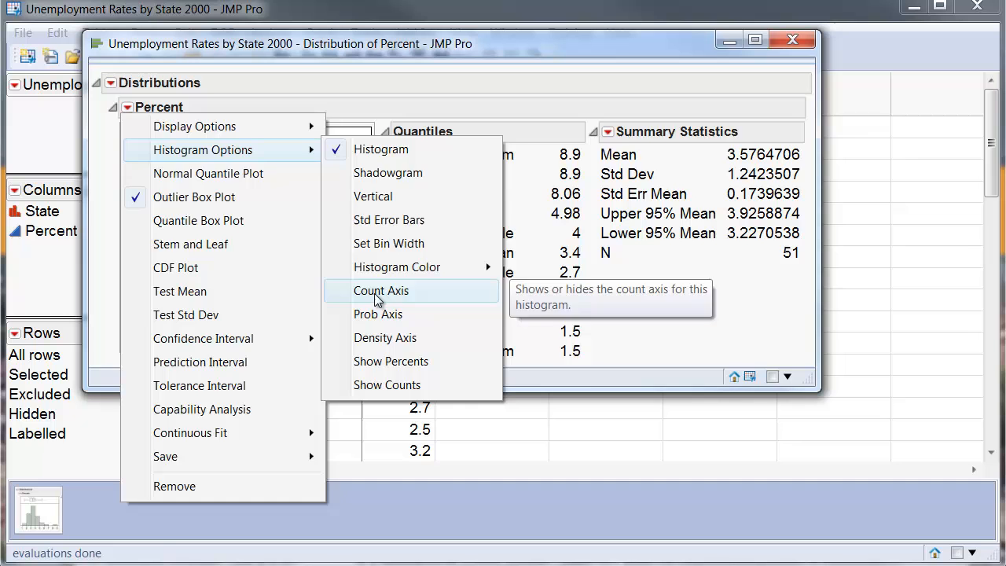
{"action": "left_click", "coordinate": [381, 290]}
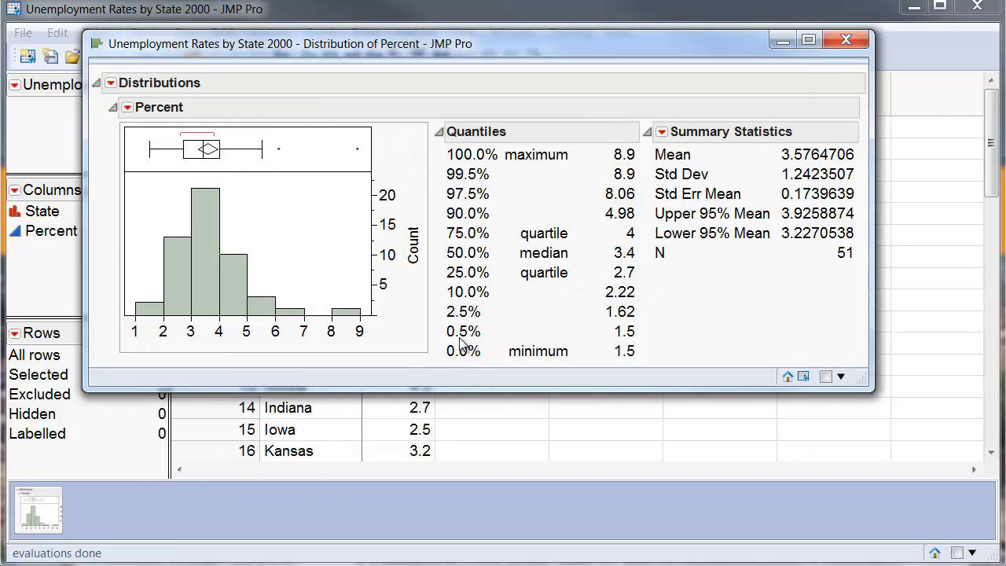
{"action": "mouse_move", "coordinate": [212, 167]}
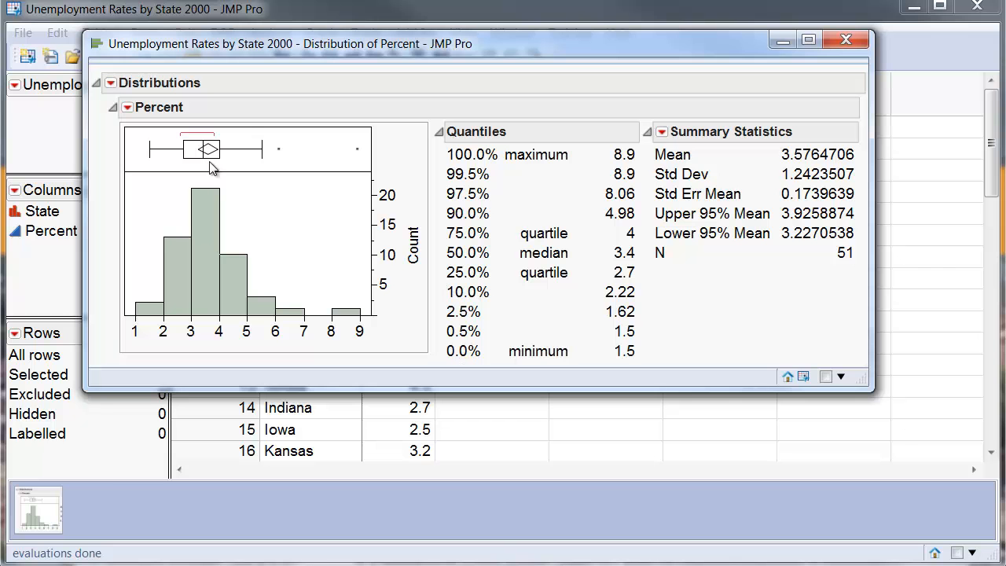
{"action": "mouse_move", "coordinate": [127, 110]}
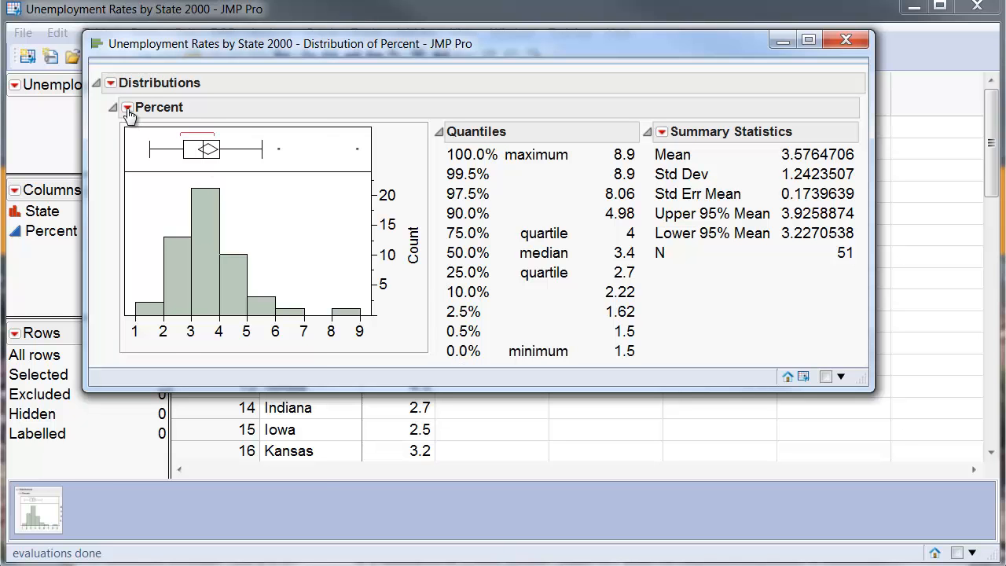
- Switch the Percent histogram to a probability axis via Histogram Options
{"action": "left_click", "coordinate": [127, 107]}
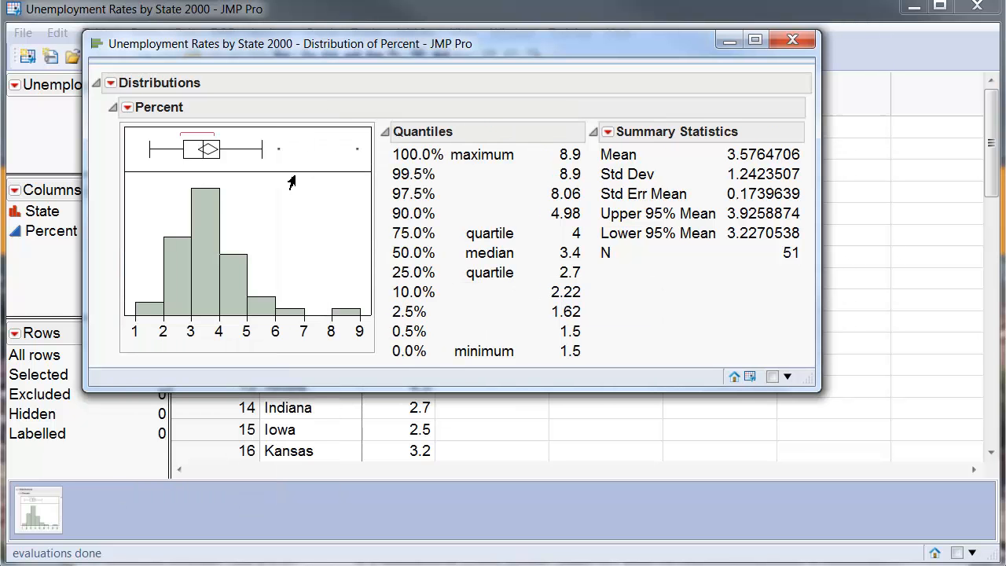
{"action": "left_click", "coordinate": [128, 107]}
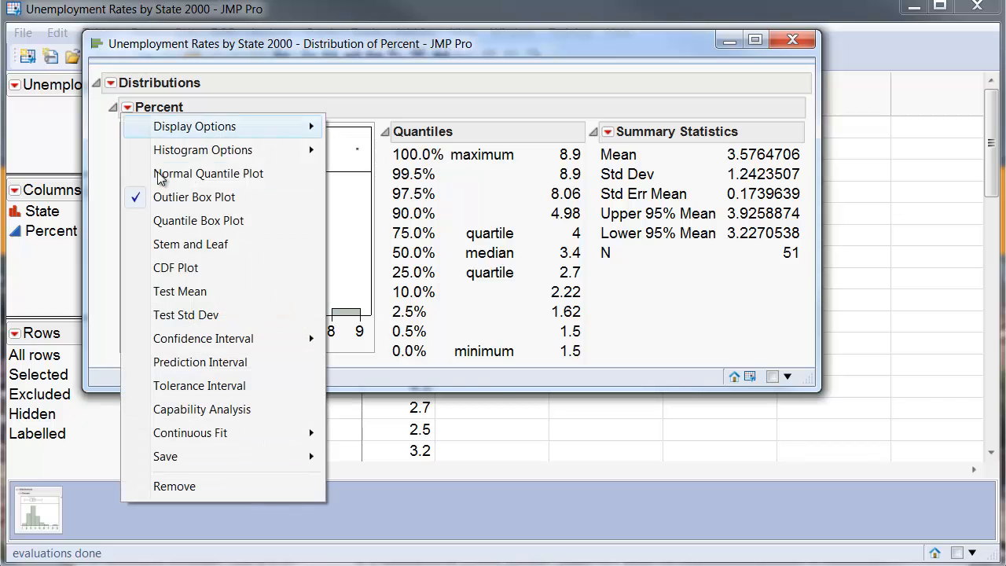
{"action": "left_click", "coordinate": [203, 150]}
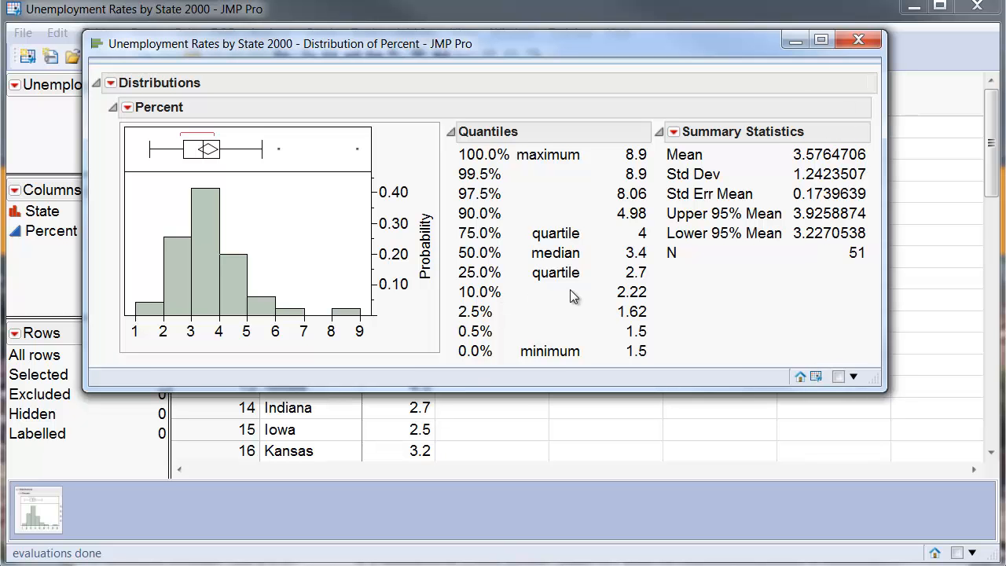
{"action": "mouse_move", "coordinate": [454, 368]}
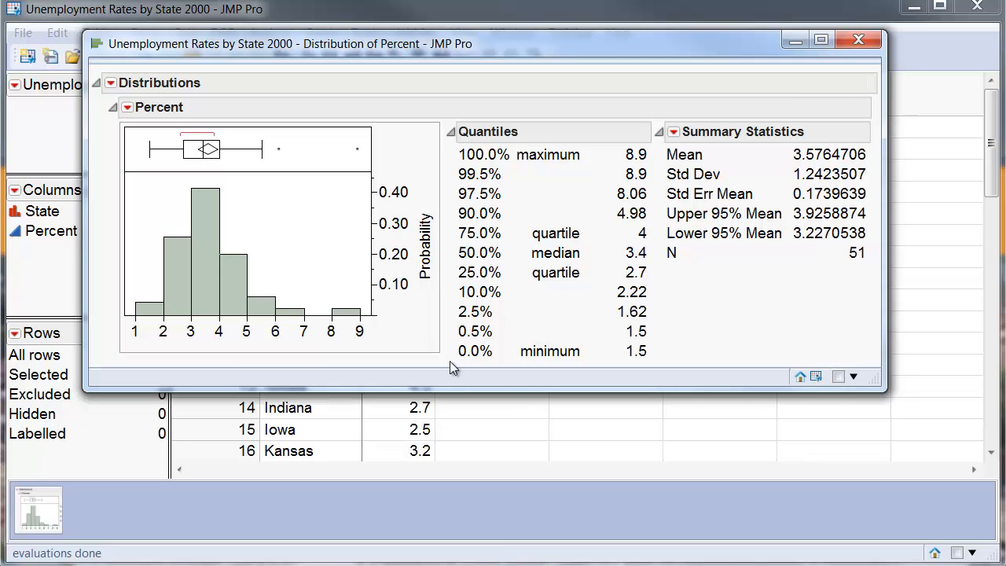
{"action": "mouse_move", "coordinate": [424, 342]}
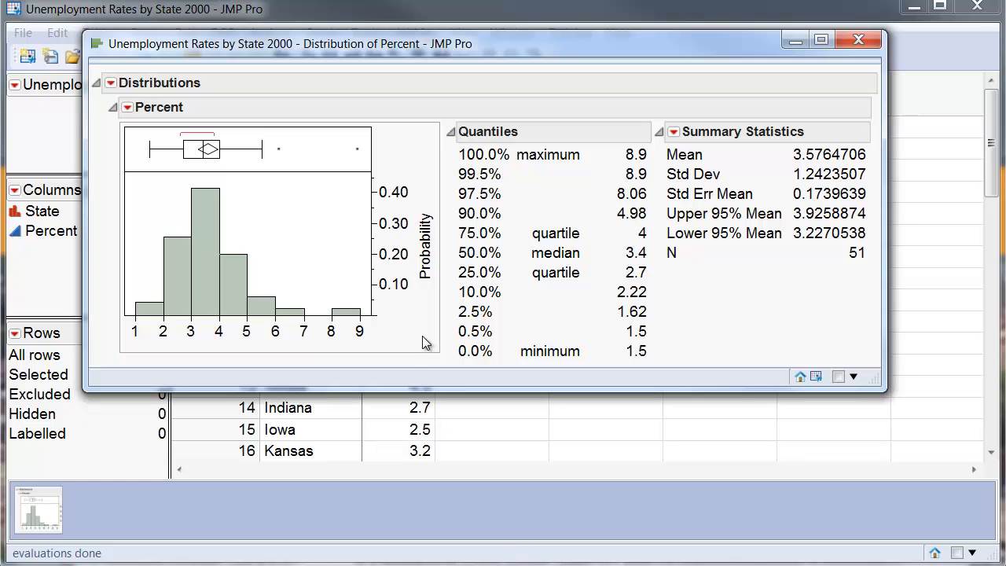
{"action": "mouse_move", "coordinate": [363, 319]}
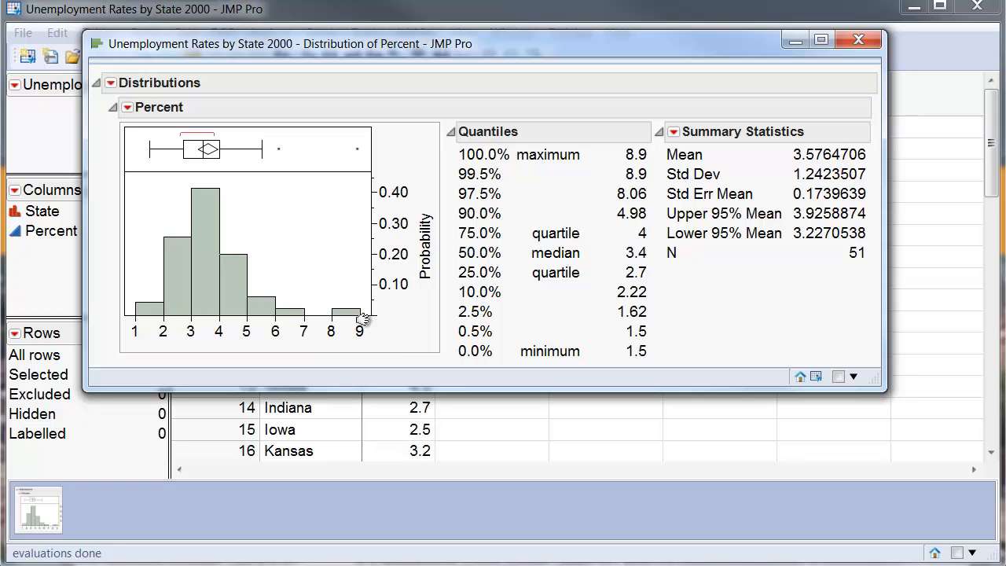
{"action": "mouse_move", "coordinate": [407, 342]}
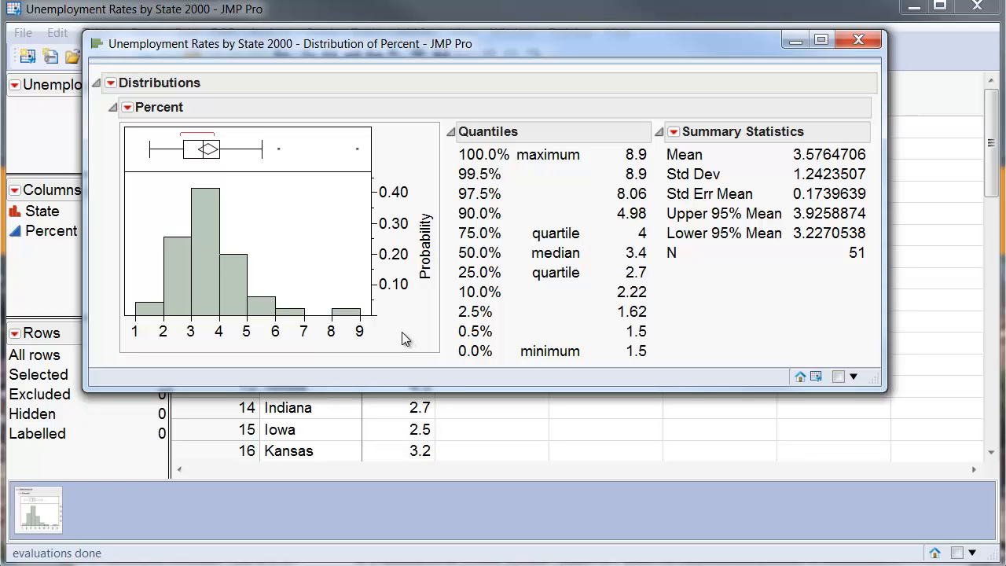
{"action": "mouse_move", "coordinate": [418, 355]}
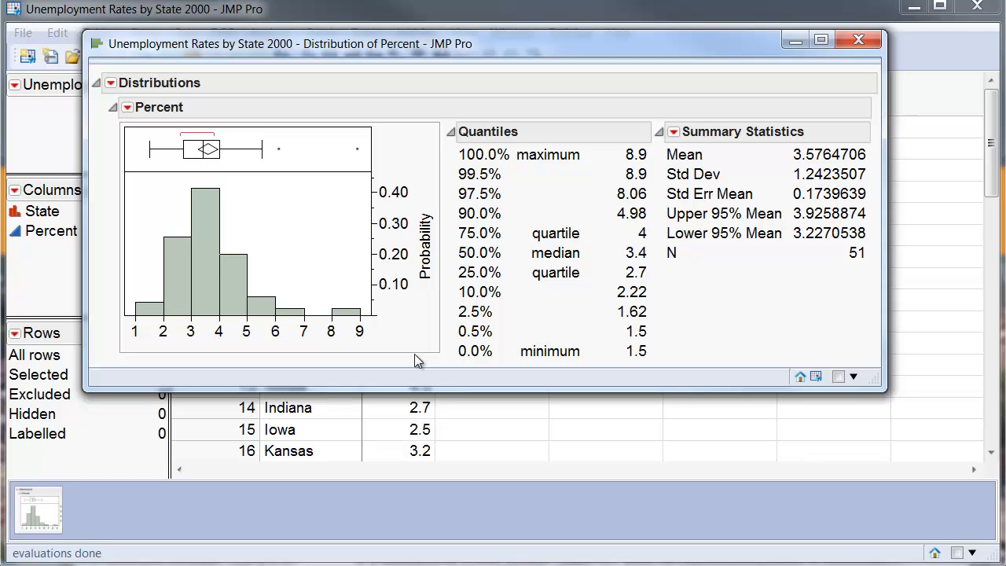
{"action": "mouse_move", "coordinate": [402, 66]}
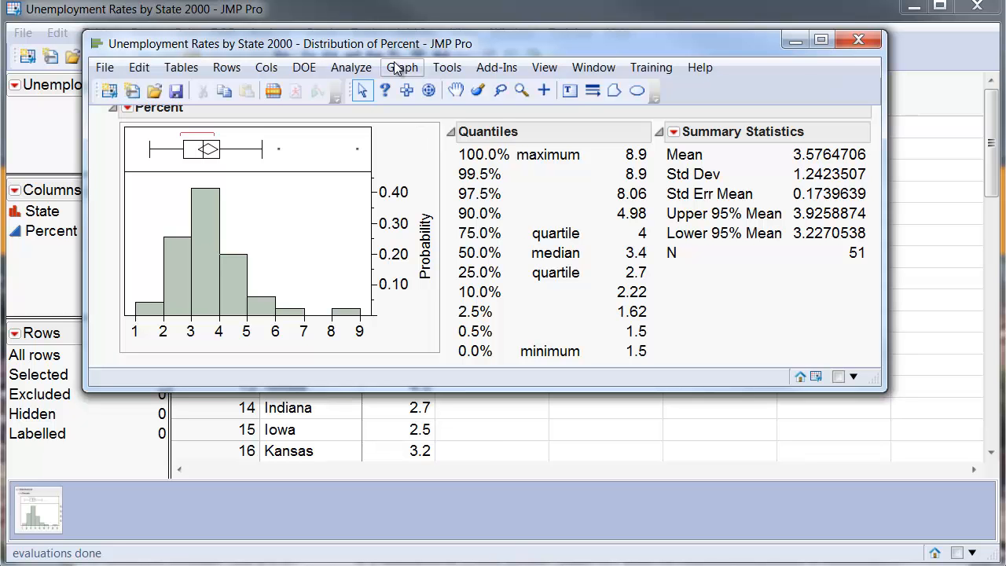
{"action": "mouse_move", "coordinate": [429, 90]}
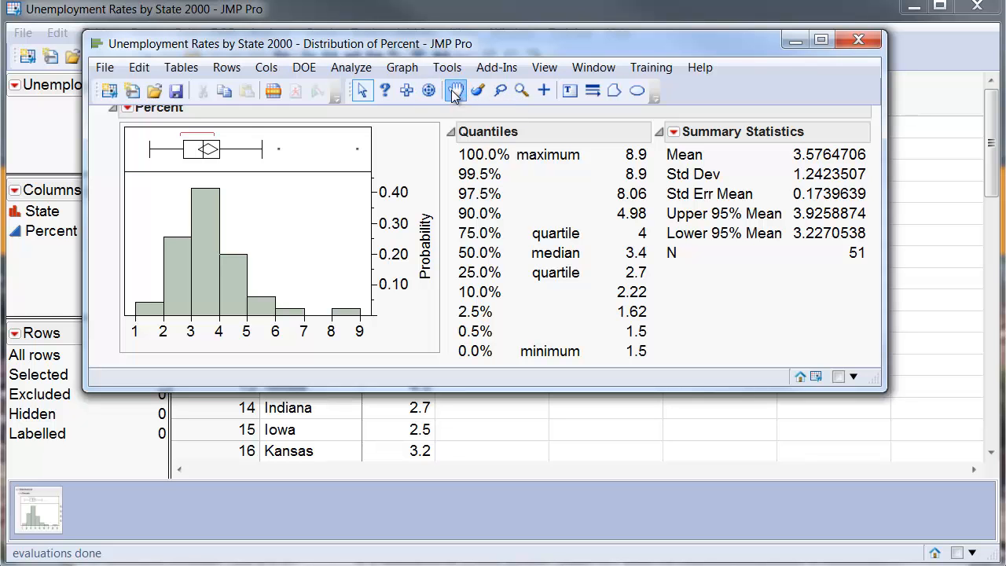
- Select the Grabber tool to reshape the Percent histogram bins
{"action": "left_click", "coordinate": [454, 90]}
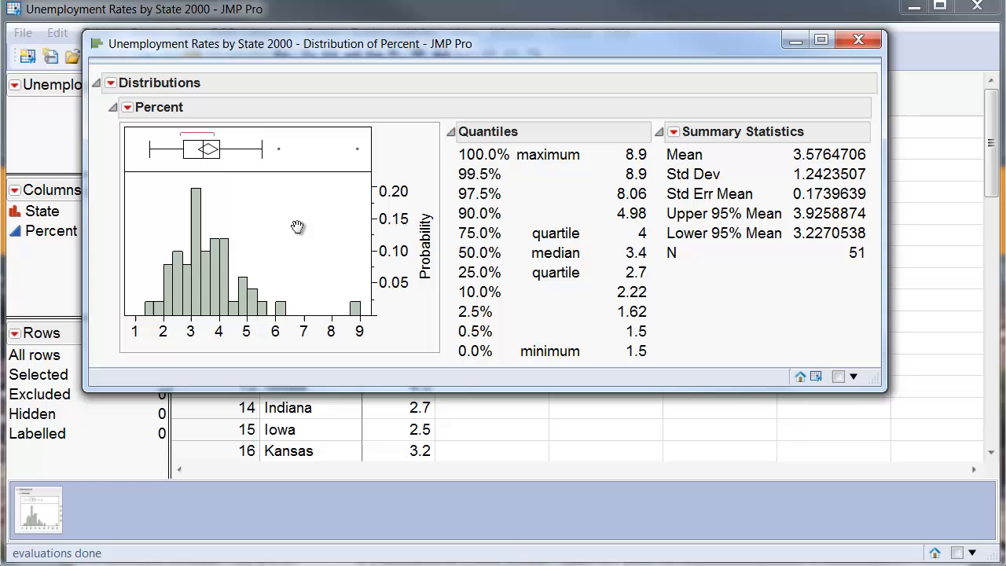
{"action": "mouse_move", "coordinate": [286, 228]}
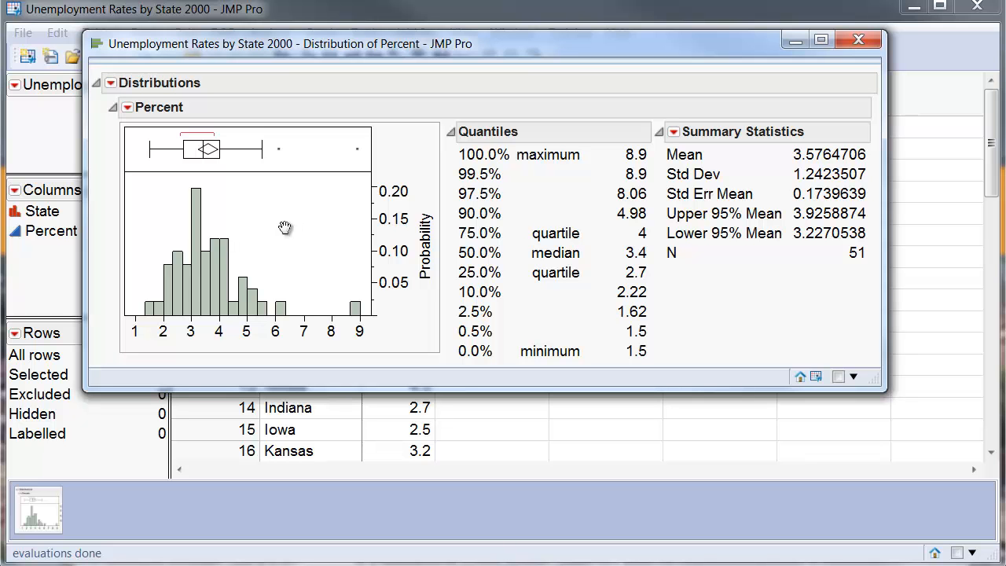
{"action": "mouse_move", "coordinate": [269, 233]}
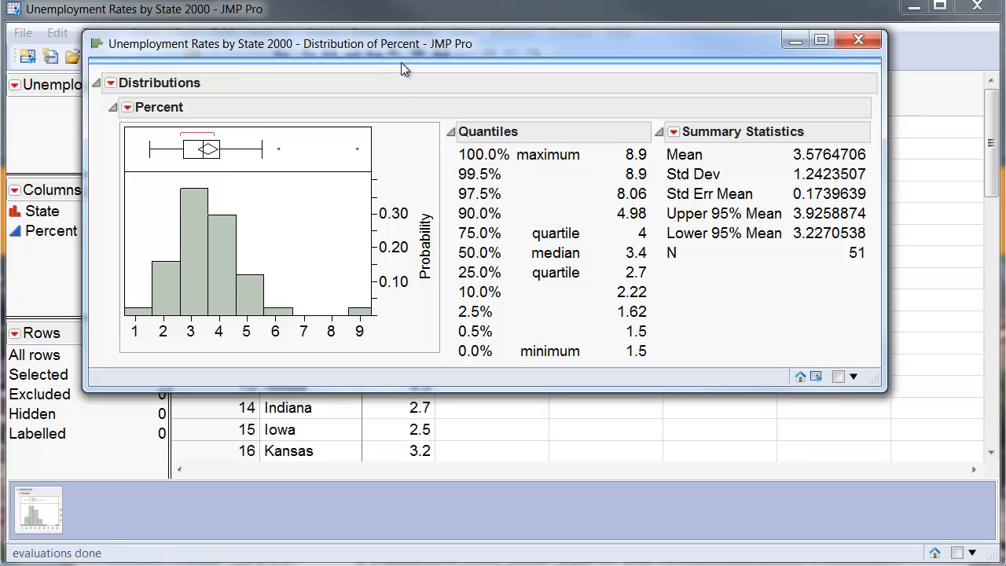
{"action": "mouse_move", "coordinate": [369, 100]}
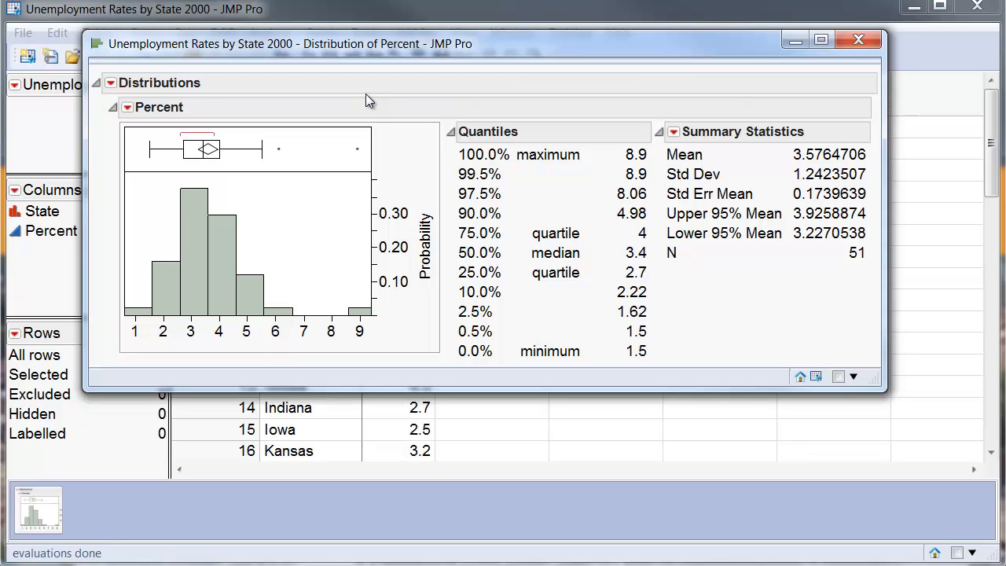
{"action": "mouse_move", "coordinate": [405, 266]}
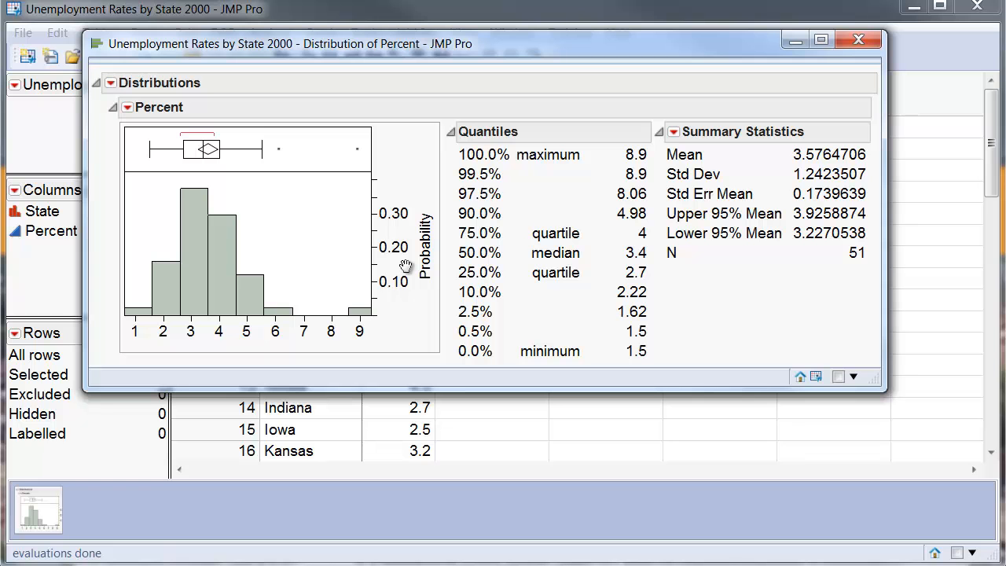